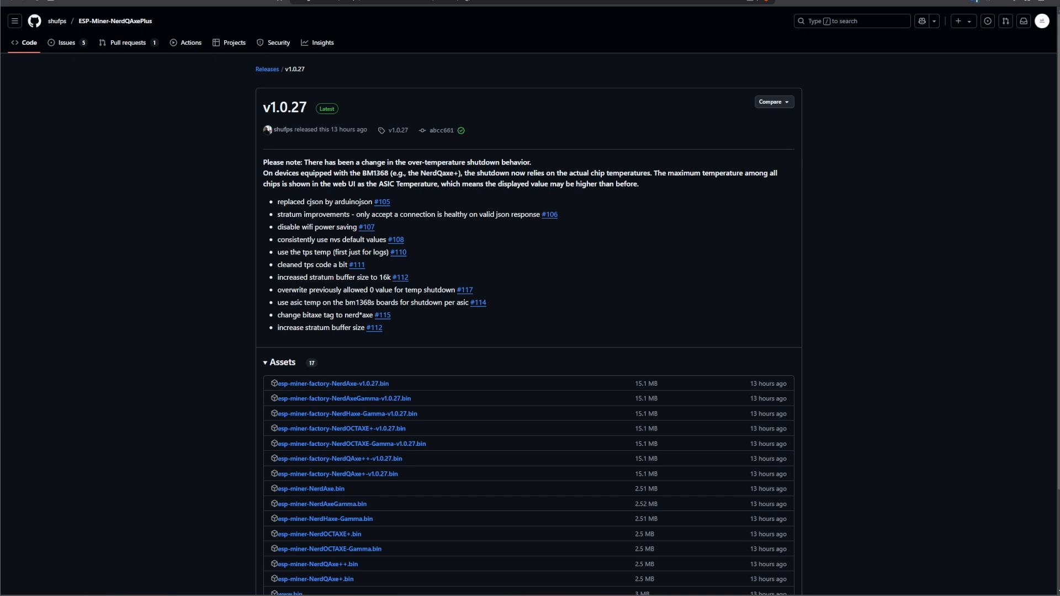
mouse_move(826, 242)
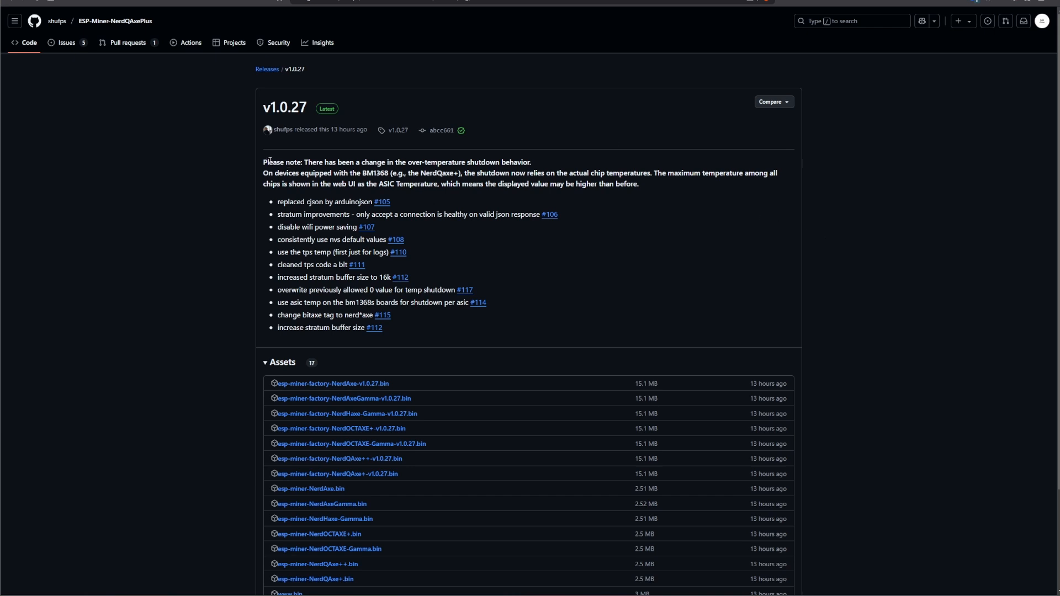
- Highlight the v1.0.27 note that BM1368 devices now shut down on actual chip temperature
drag(263, 162, 331, 162)
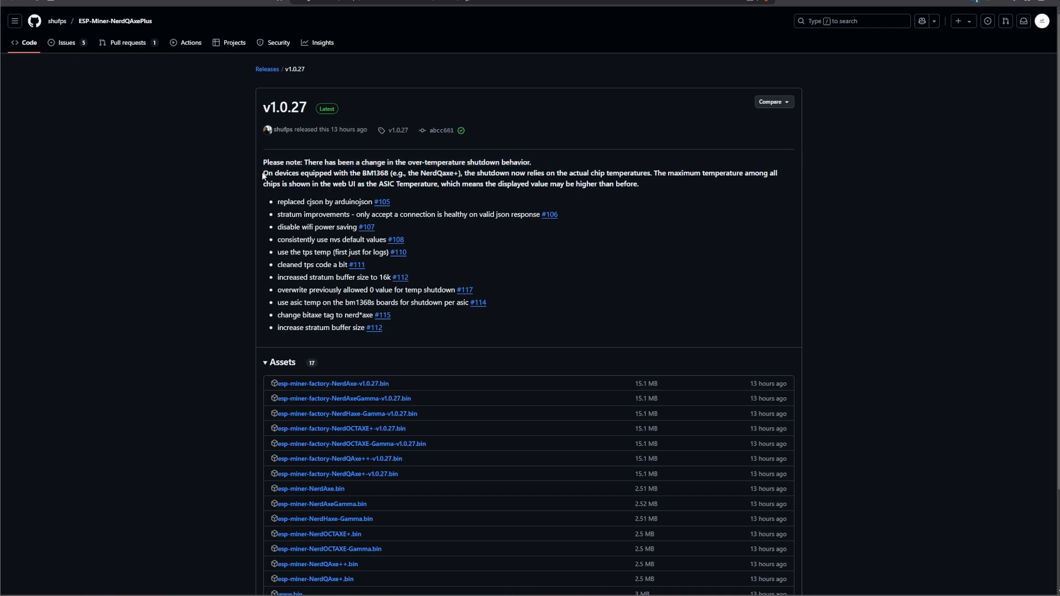
drag(263, 173, 395, 174)
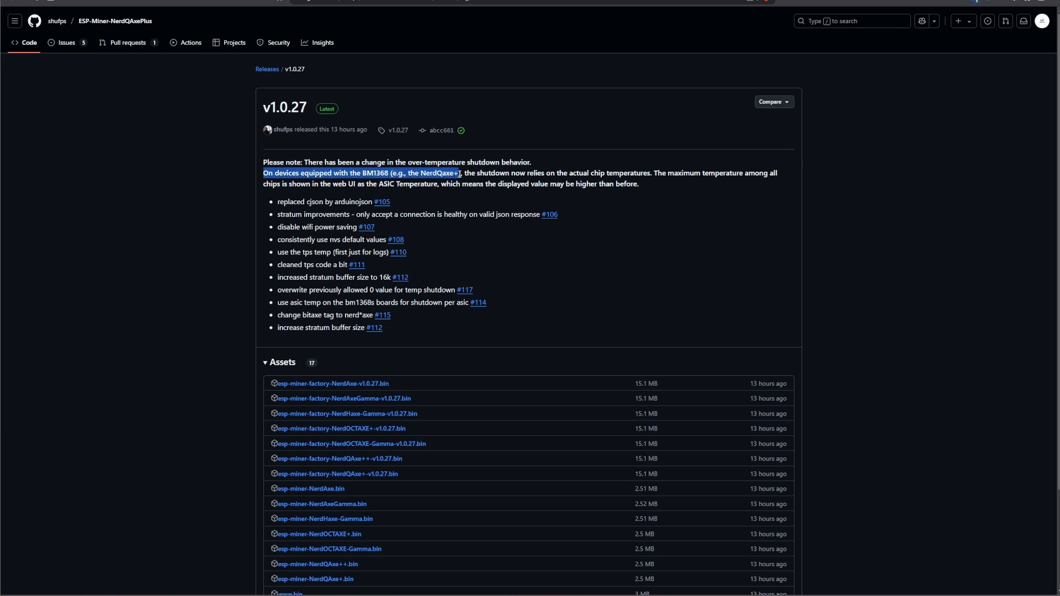
drag(462, 173, 585, 173)
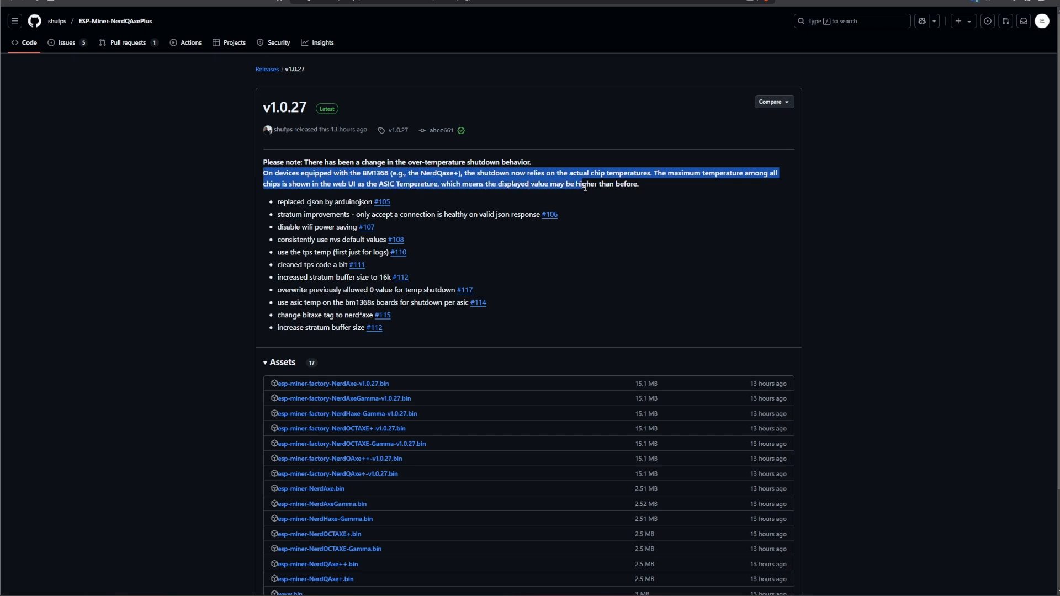
click(715, 211)
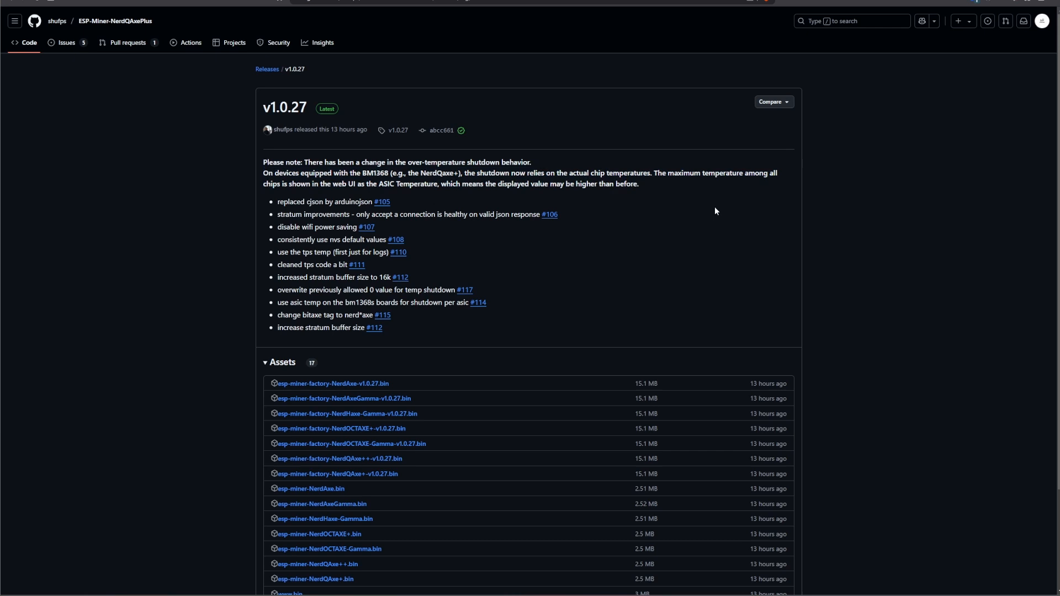
mouse_move(710, 210)
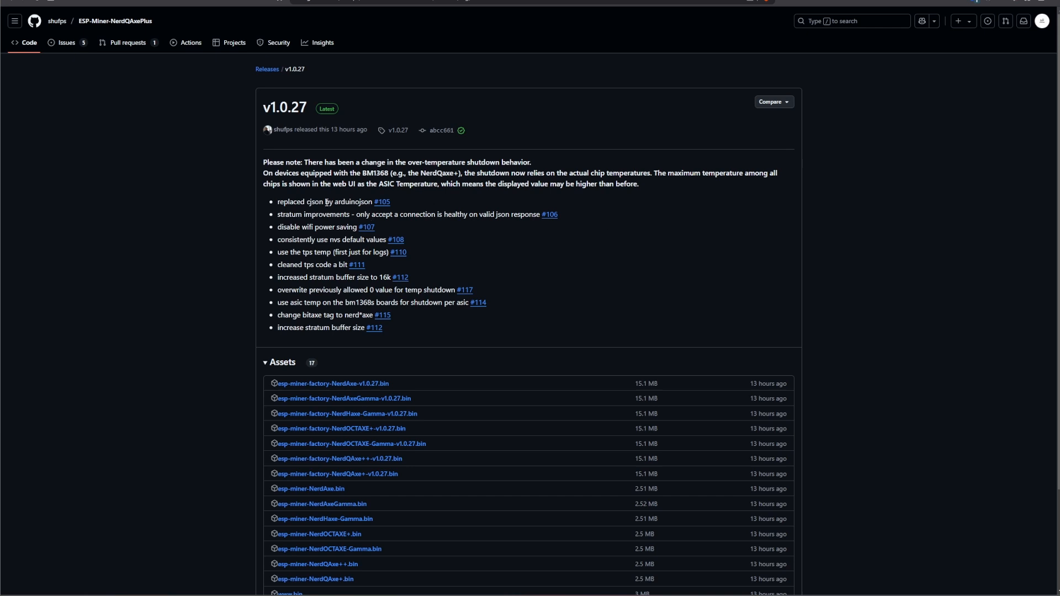
double_click(353, 201)
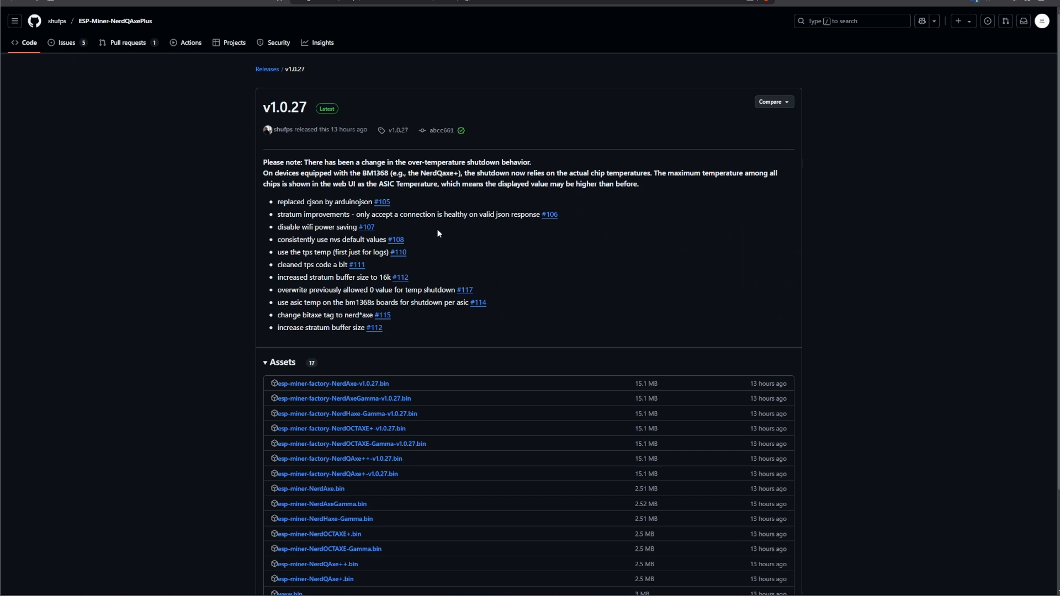
mouse_move(439, 233)
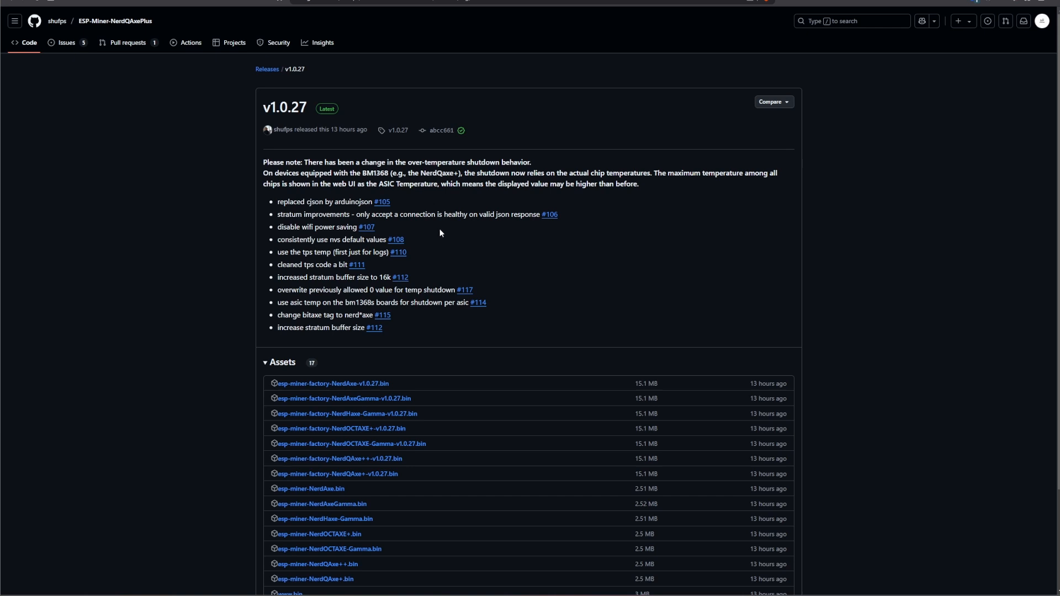
mouse_move(305, 251)
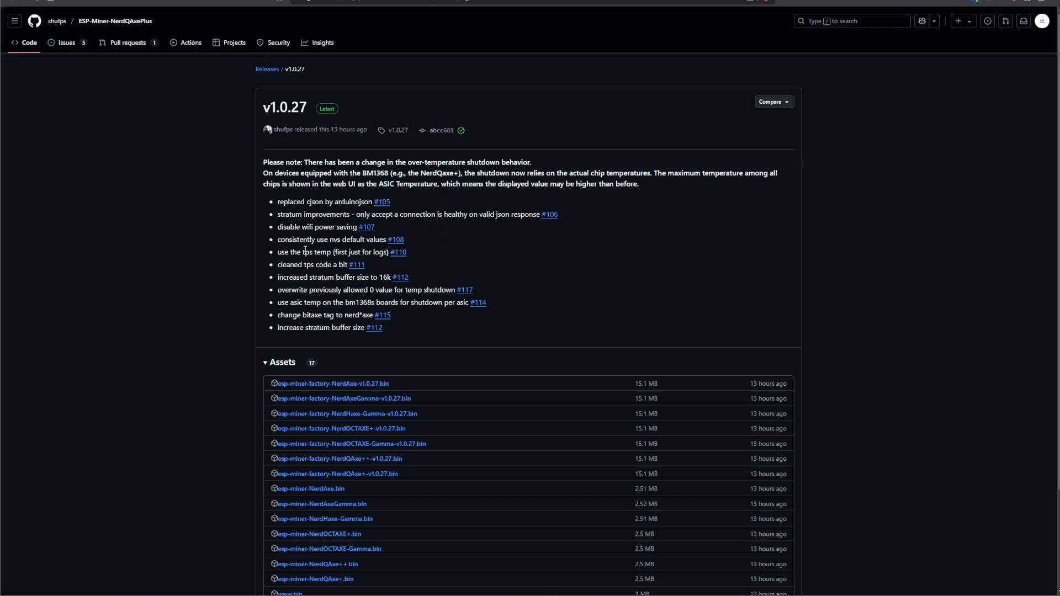
- Highlight the changelog bullet about using ASIC temp on the bm1368s boards for shutdown
drag(303, 252, 362, 252)
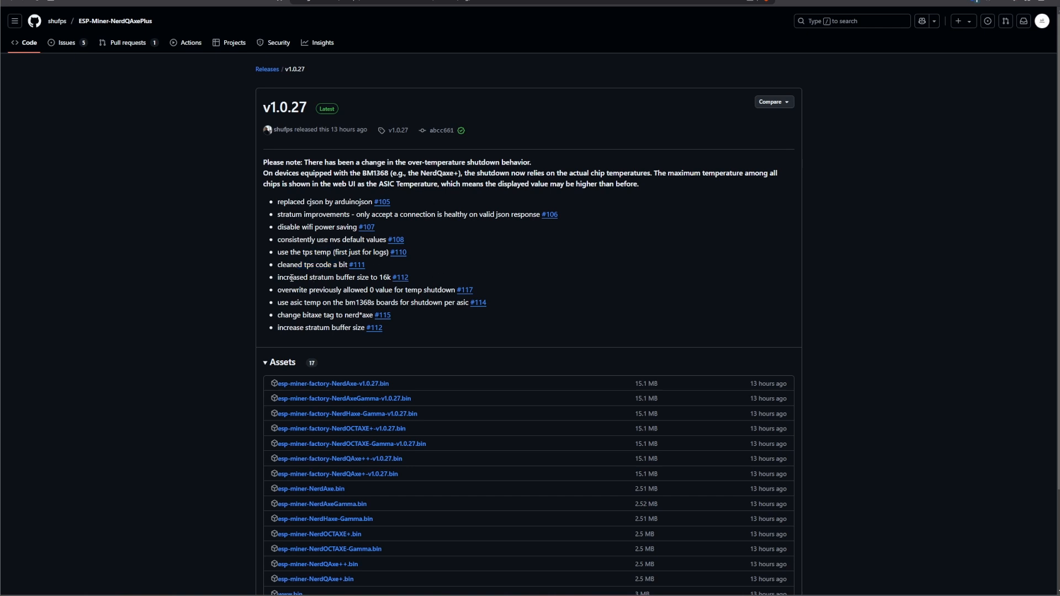
drag(287, 277, 385, 277)
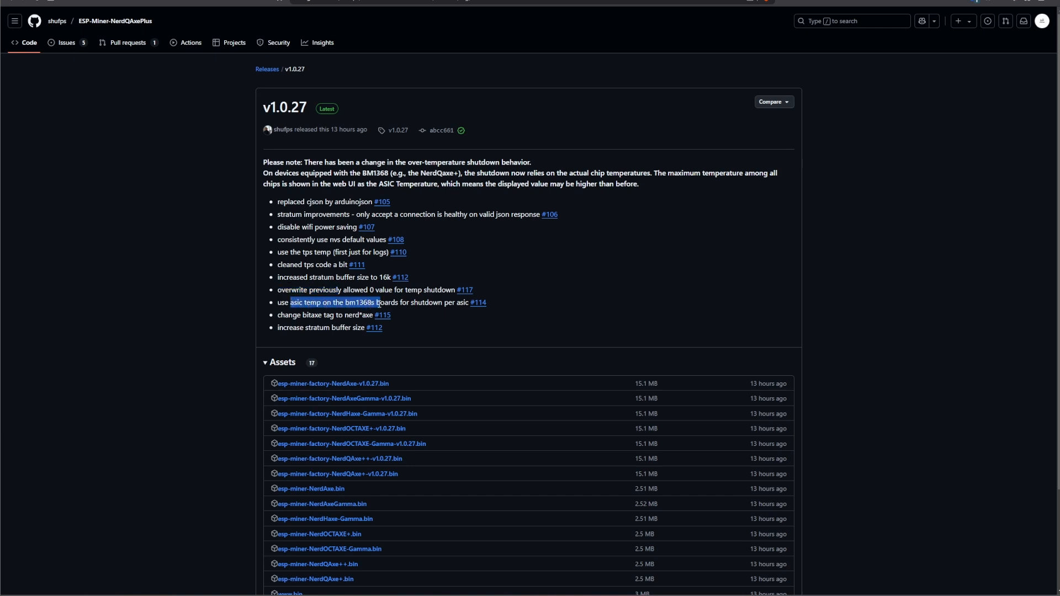
mouse_move(417, 306)
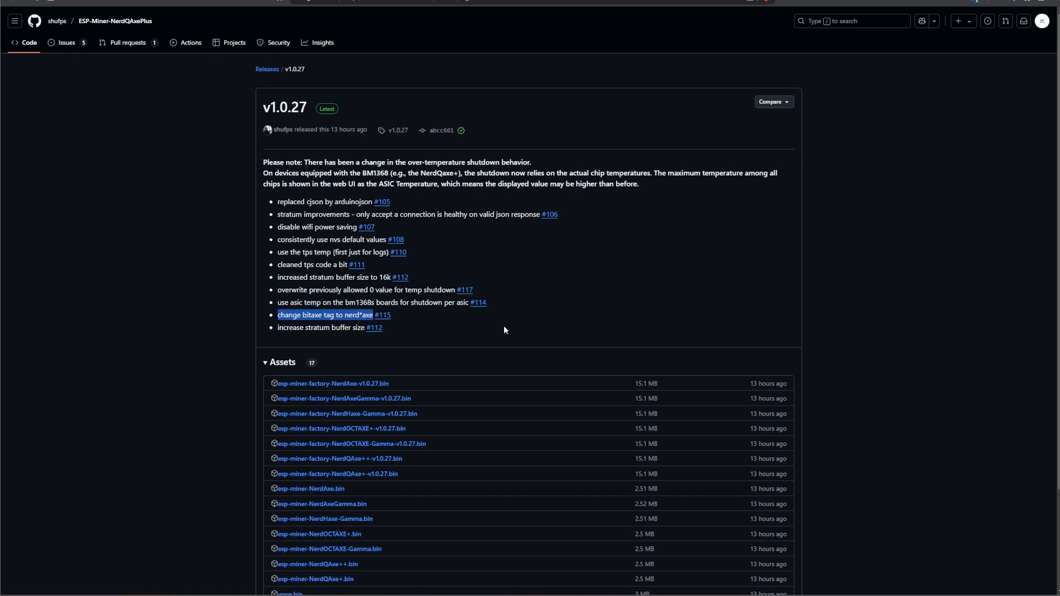
mouse_move(304, 338)
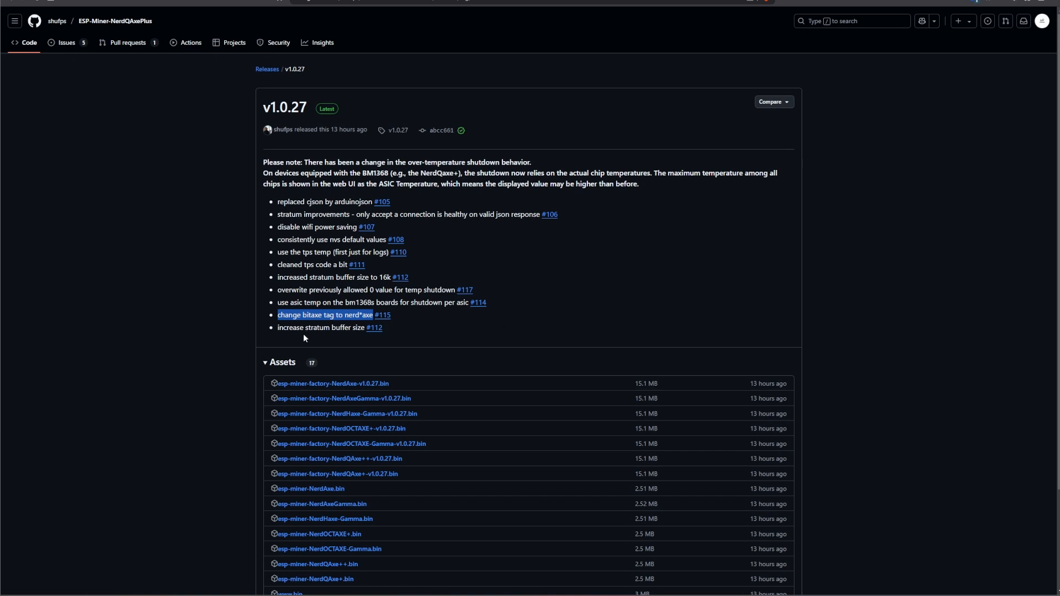
mouse_move(478, 347)
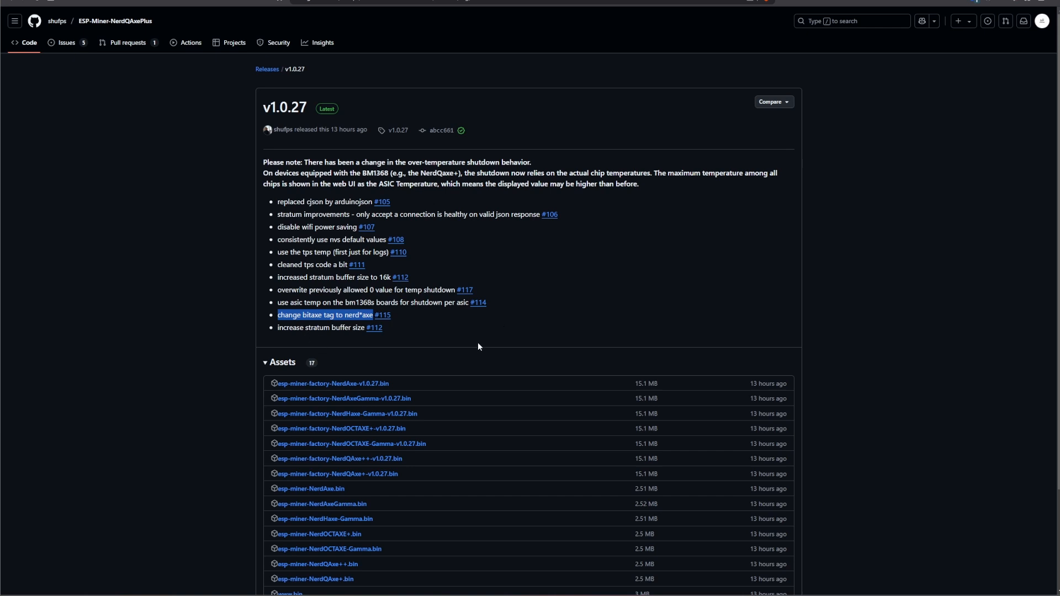
mouse_move(202, 82)
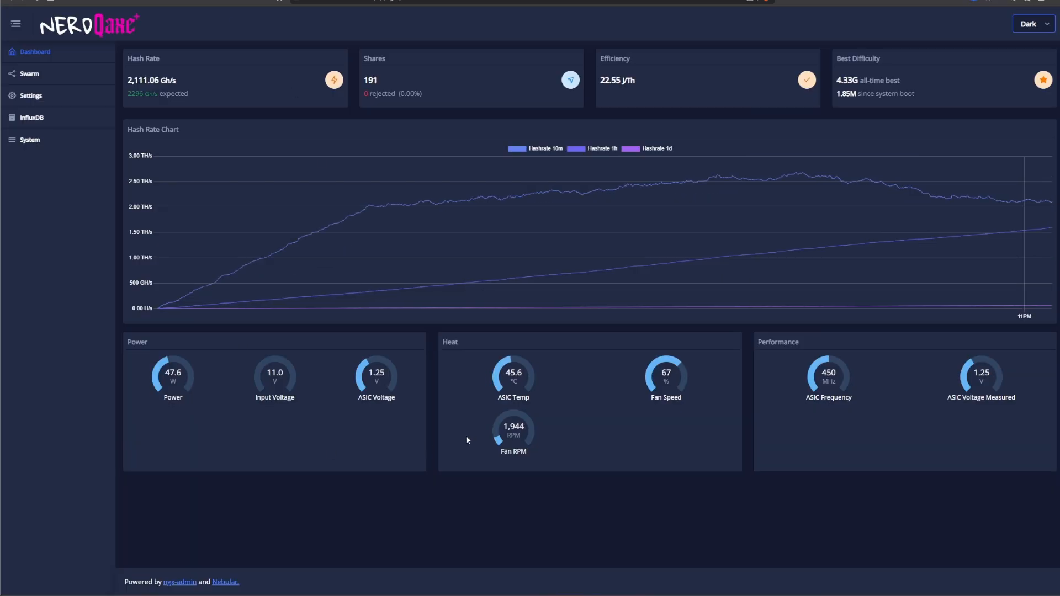
mouse_move(500, 401)
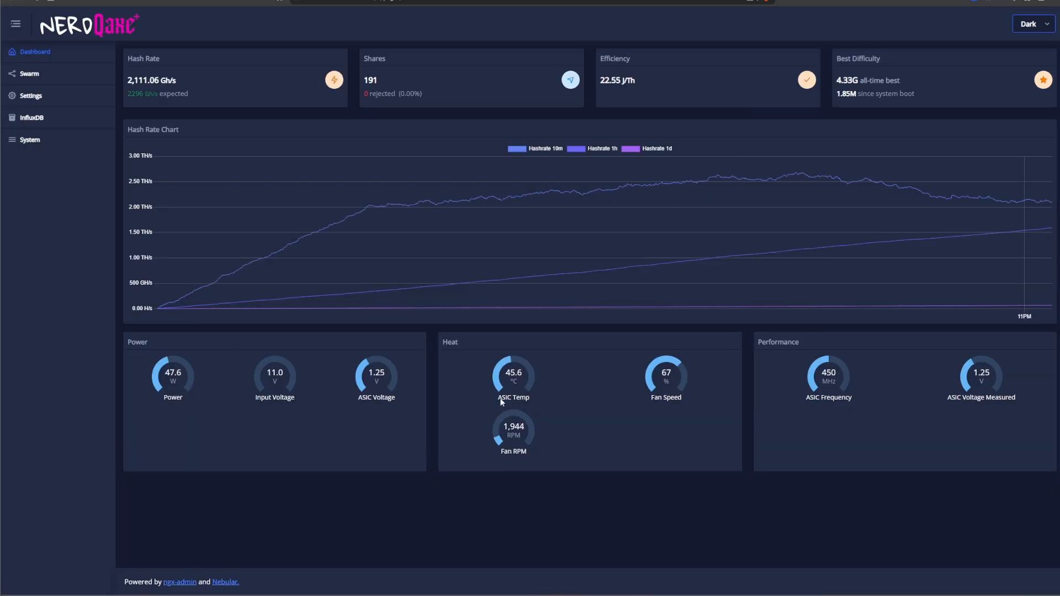
mouse_move(615, 408)
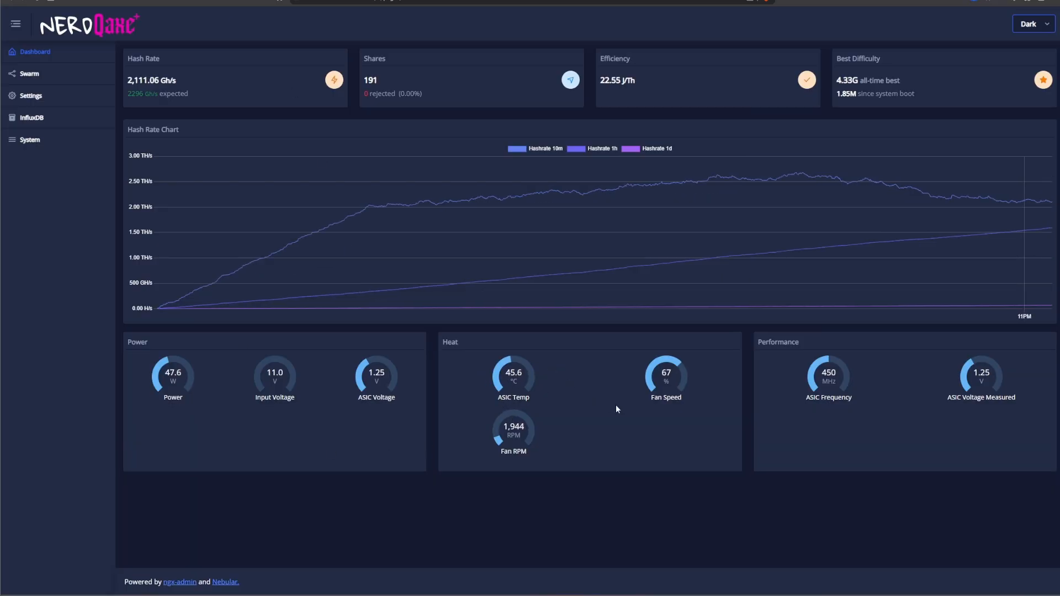